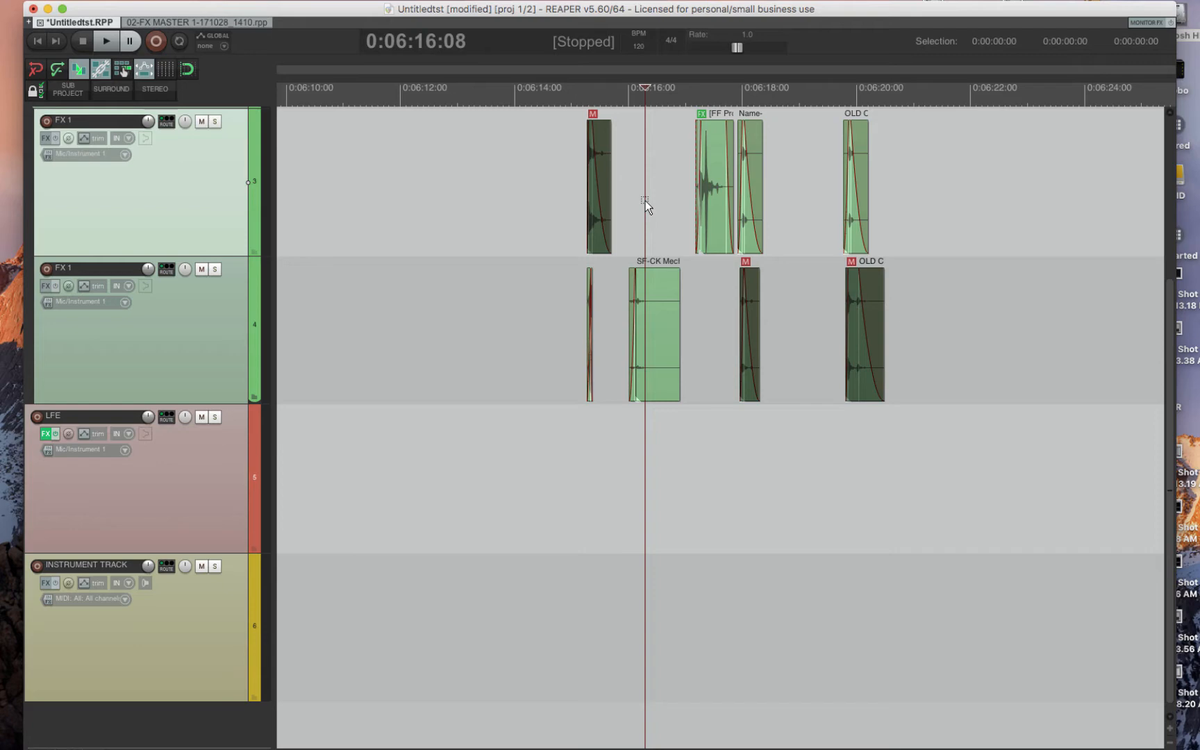
{"action": "mouse_move", "coordinate": [502, 18]}
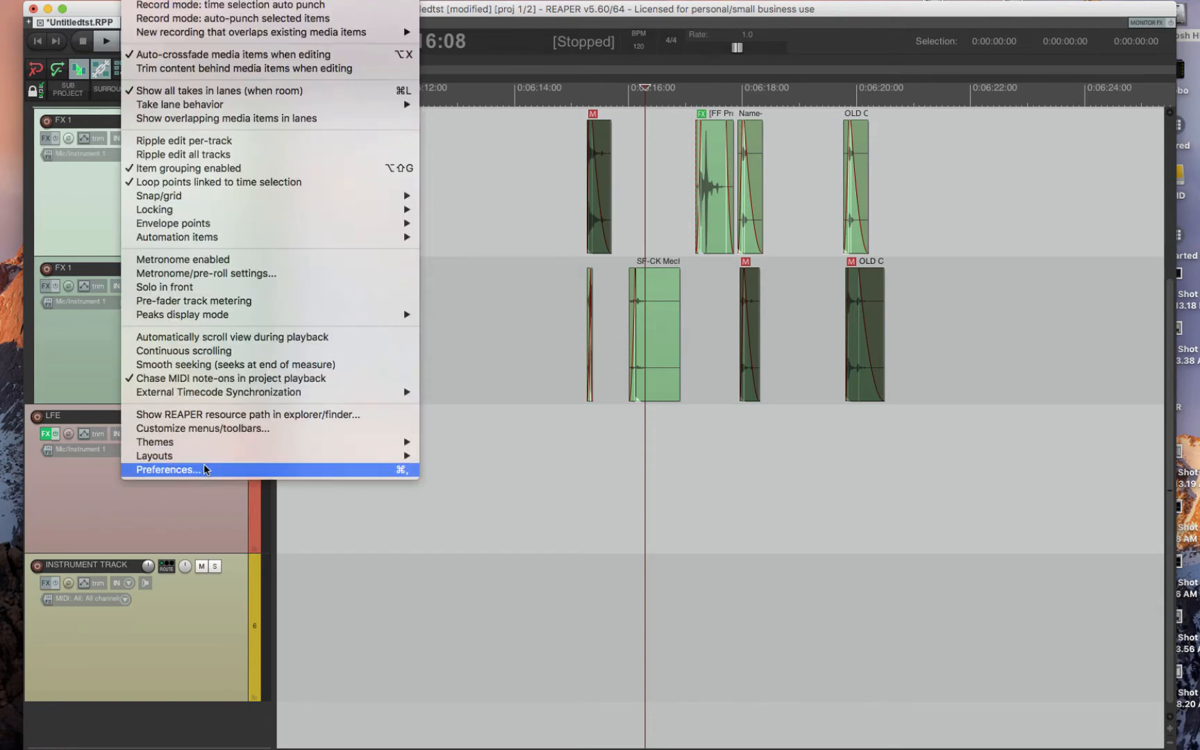
- Show the Mouse Modifiers preferences for the Media item left-drag context
{"action": "left_click", "coordinate": [167, 470]}
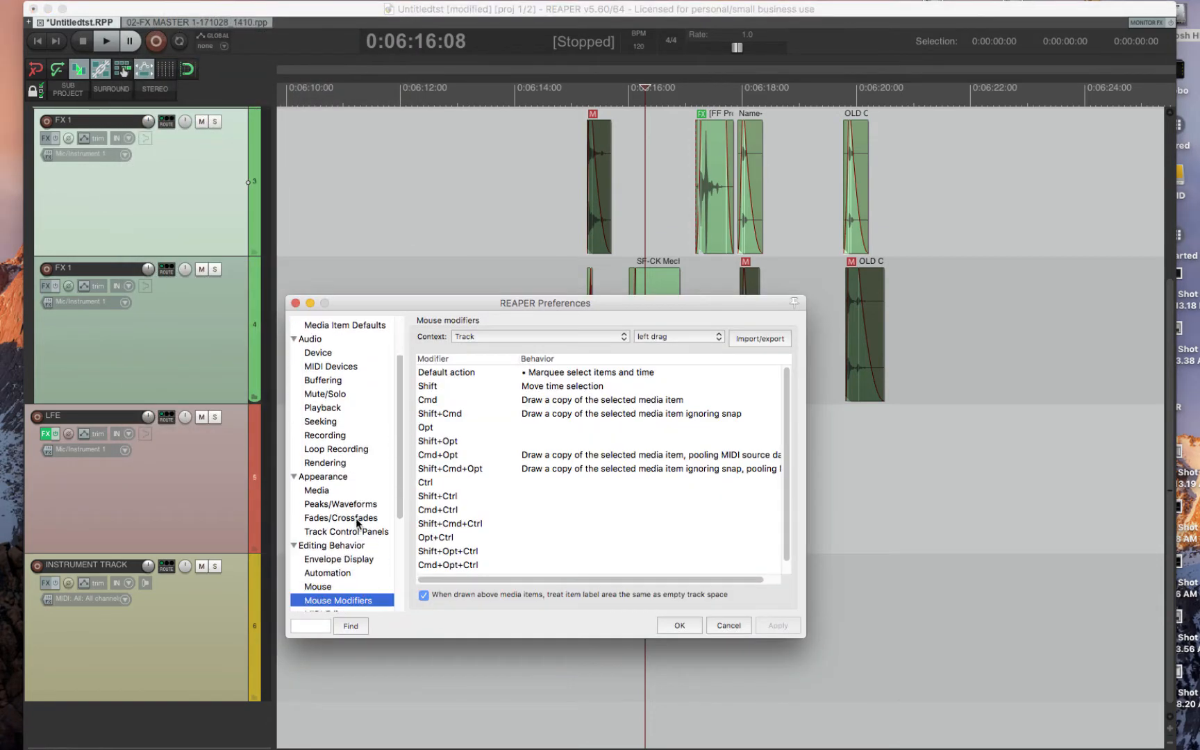
{"action": "scroll", "scroll_direction": "down", "scroll_amount": 3}
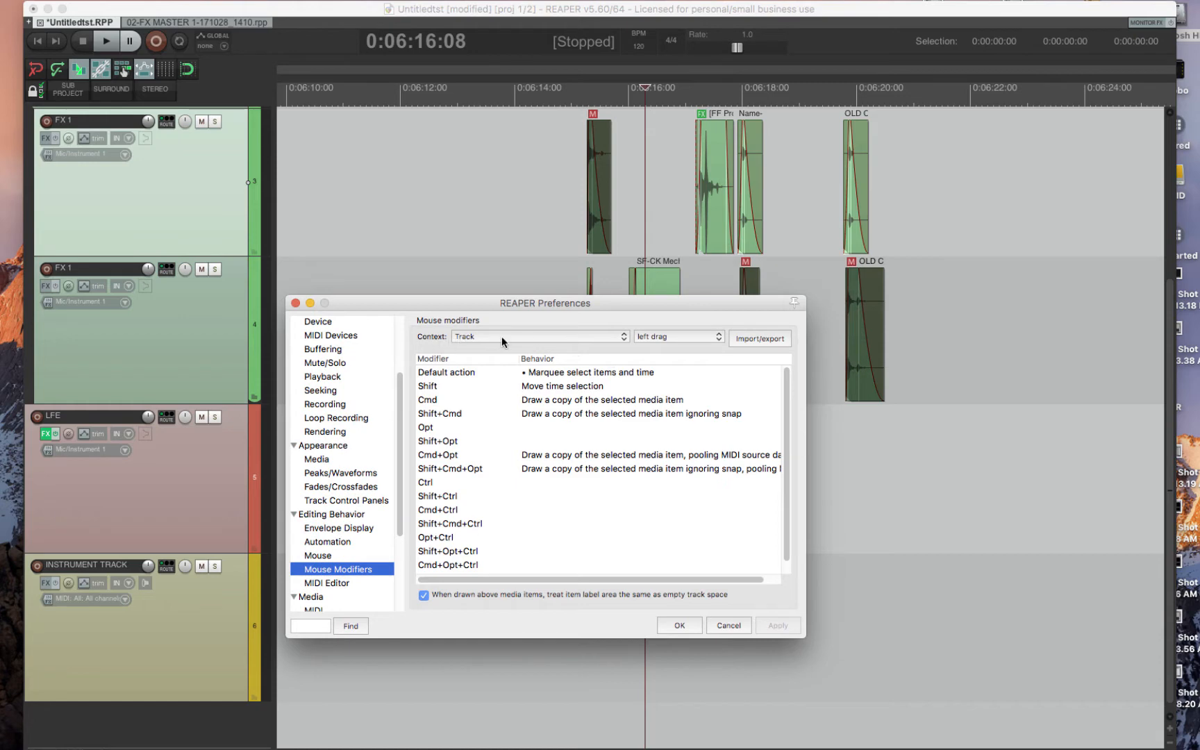
{"action": "left_click", "coordinate": [538, 336]}
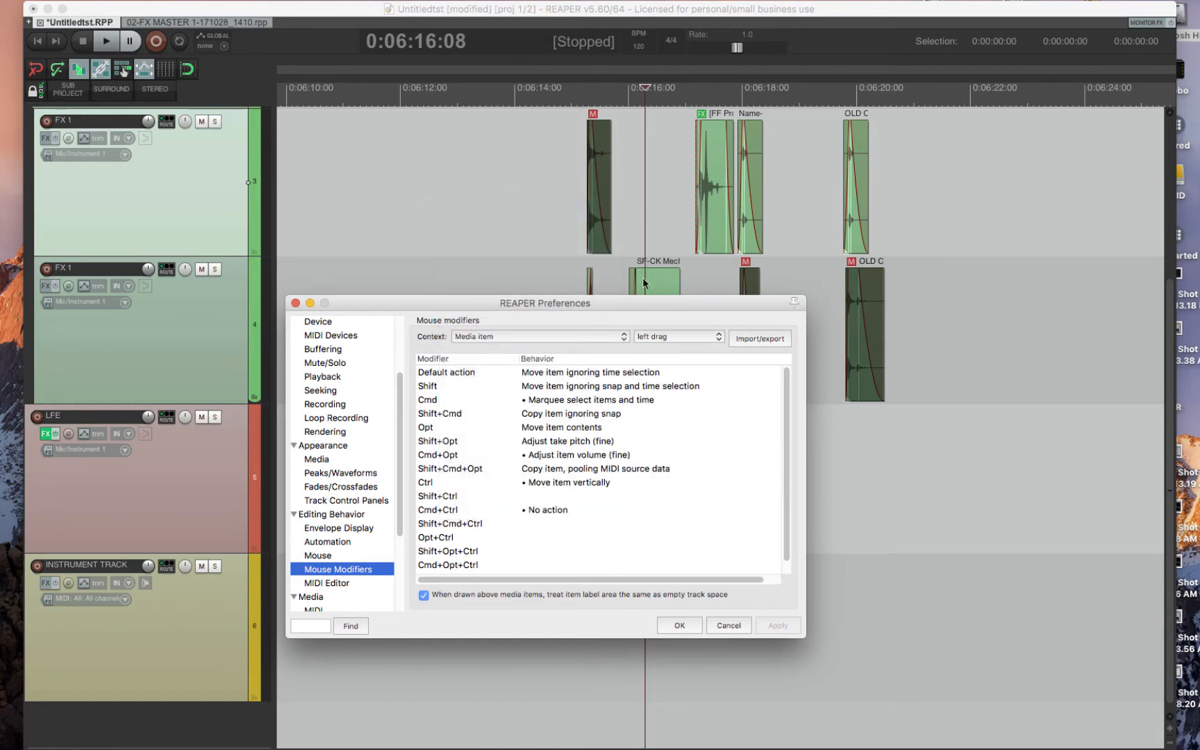
- Try the click modifiers on the SF-CK item on the second track
{"action": "left_click", "coordinate": [676, 336]}
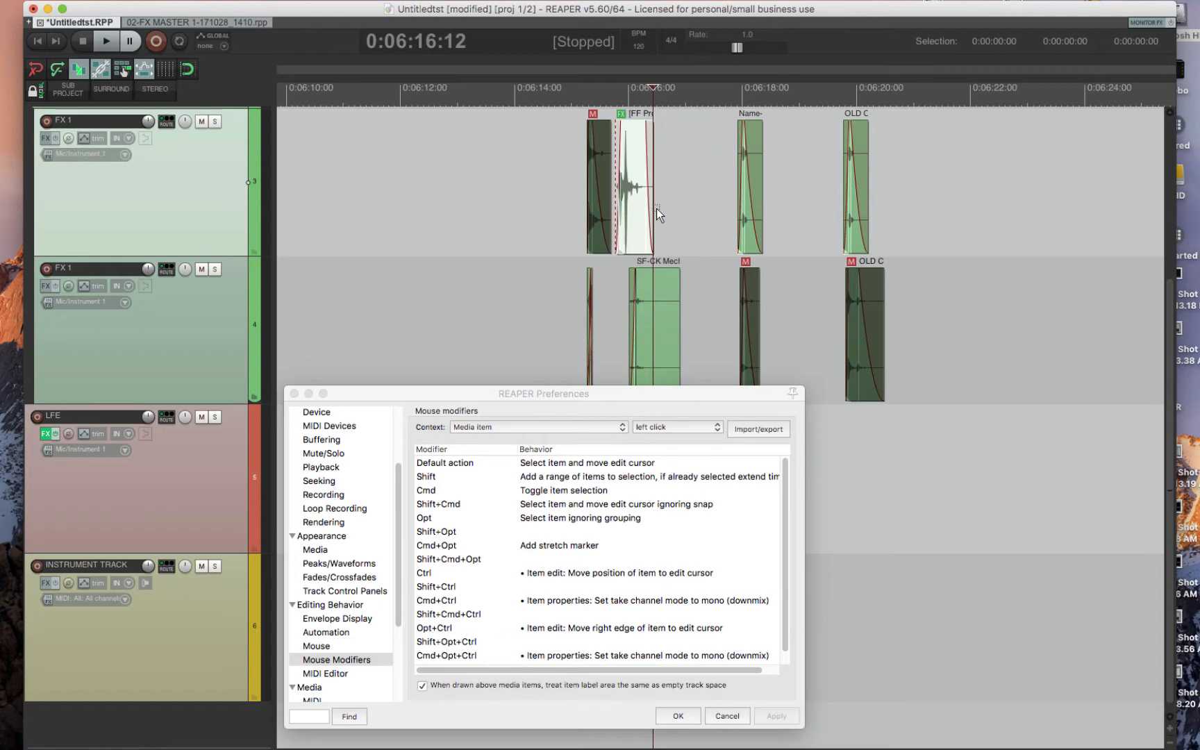
{"action": "mouse_move", "coordinate": [633, 182]}
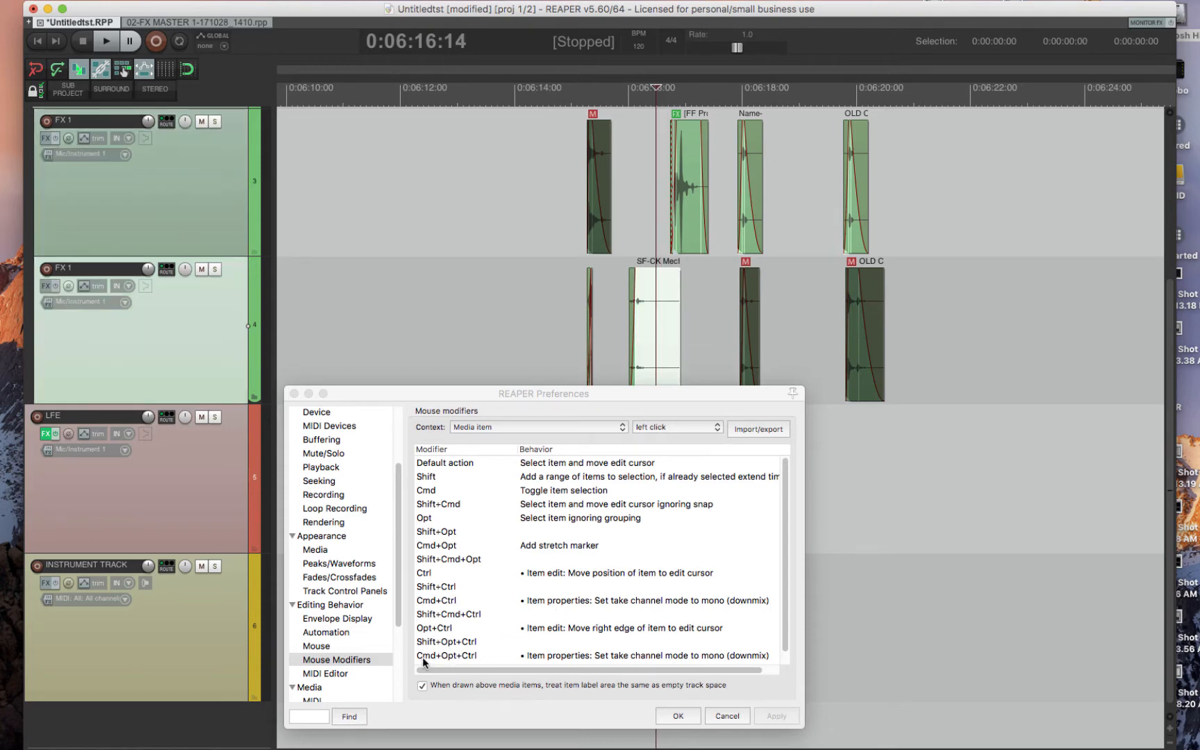
{"action": "mouse_move", "coordinate": [648, 312]}
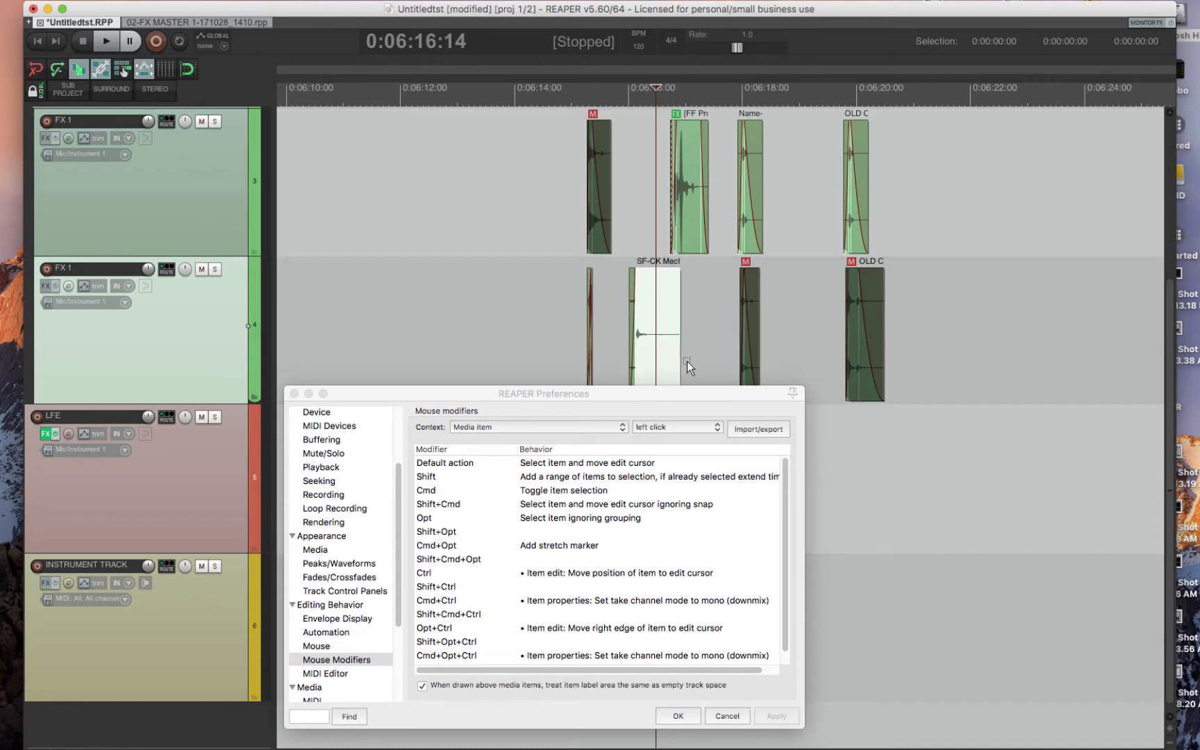
{"action": "mouse_move", "coordinate": [621, 315]}
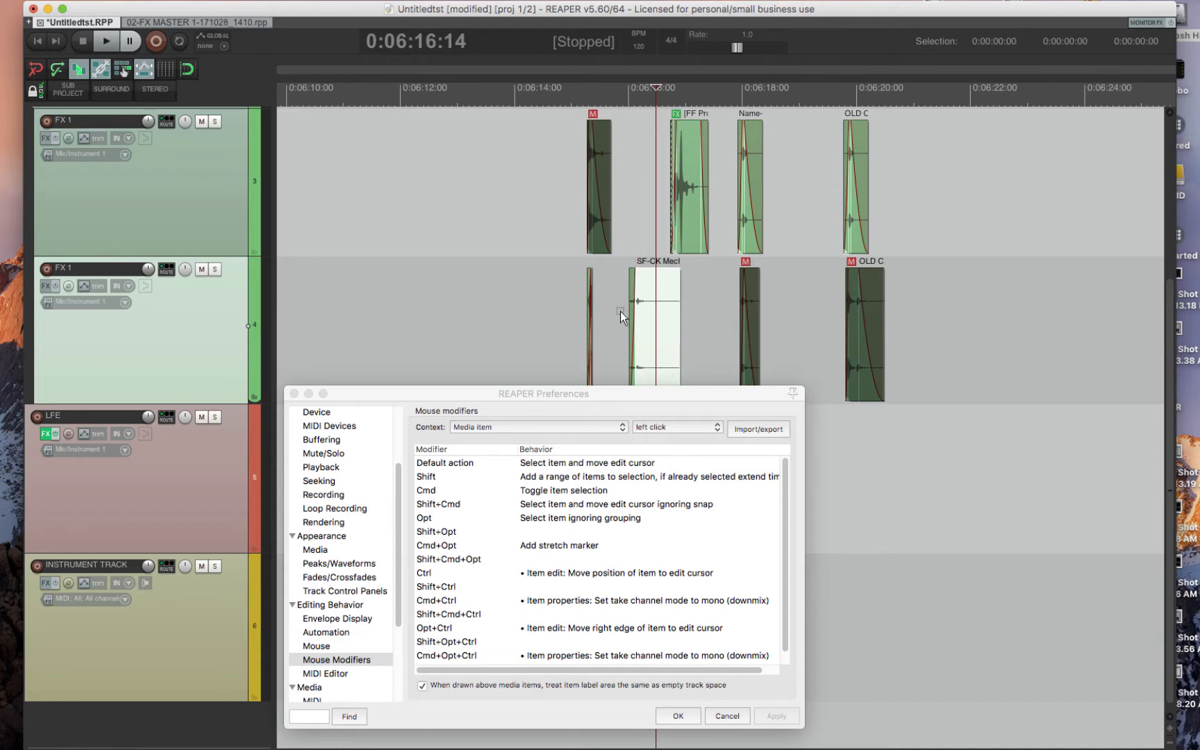
- Switch the Media item modifier view to the double-click action type
{"action": "left_click", "coordinate": [536, 426]}
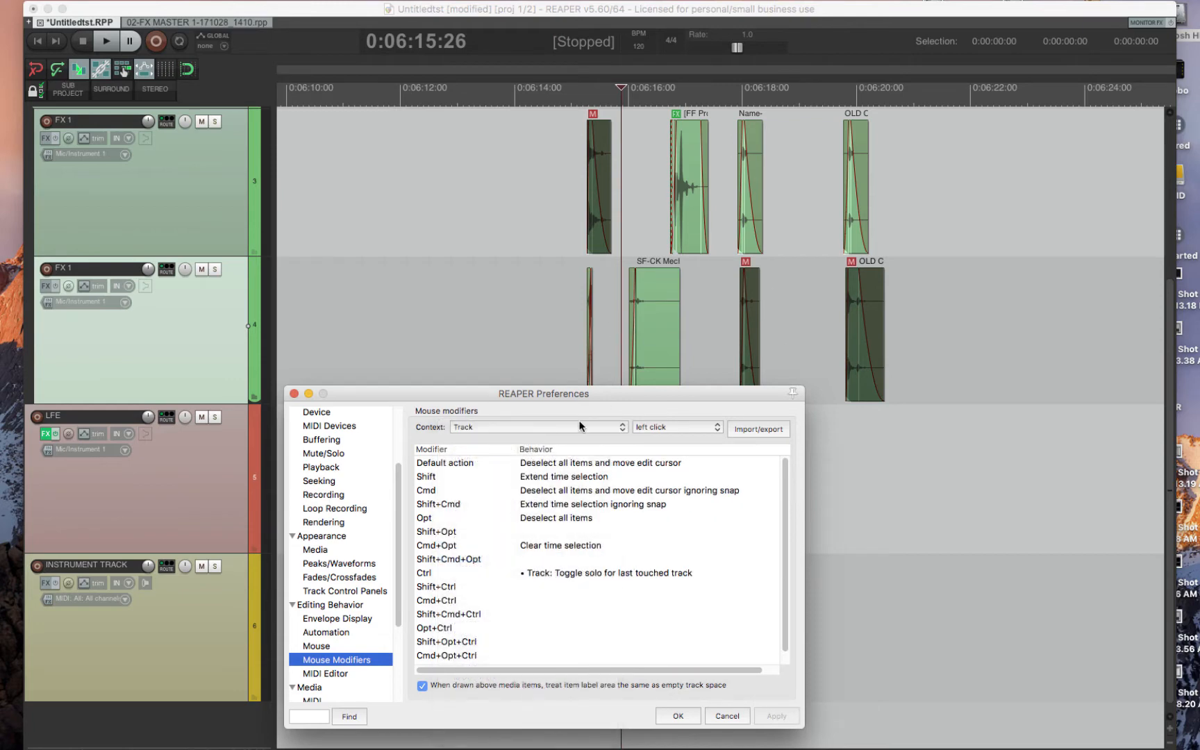
{"action": "mouse_move", "coordinate": [536, 333]}
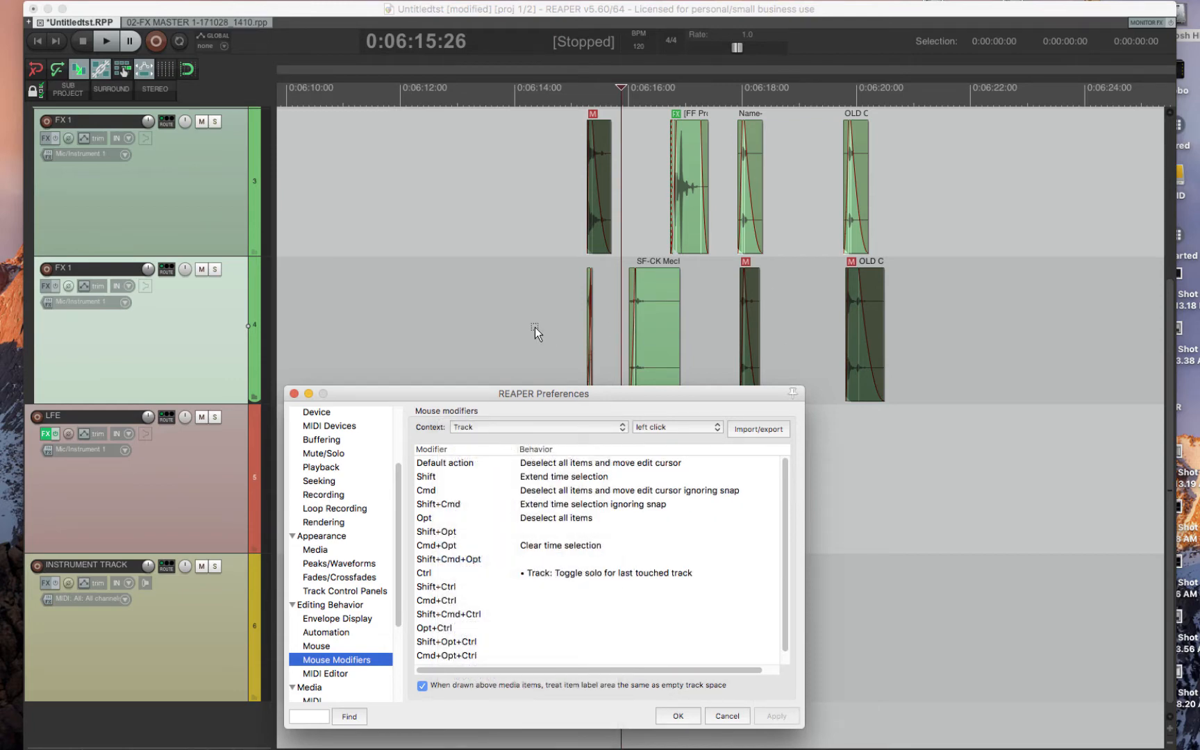
{"action": "left_click", "coordinate": [674, 427]}
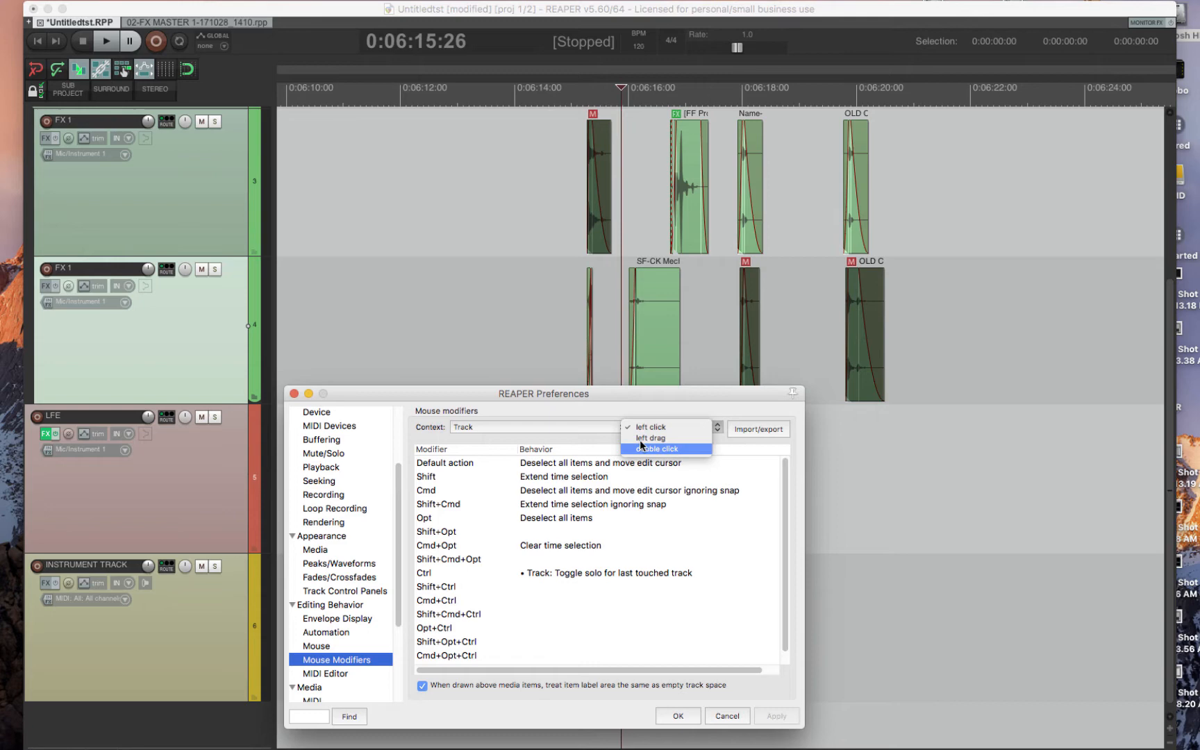
{"action": "left_click", "coordinate": [655, 448]}
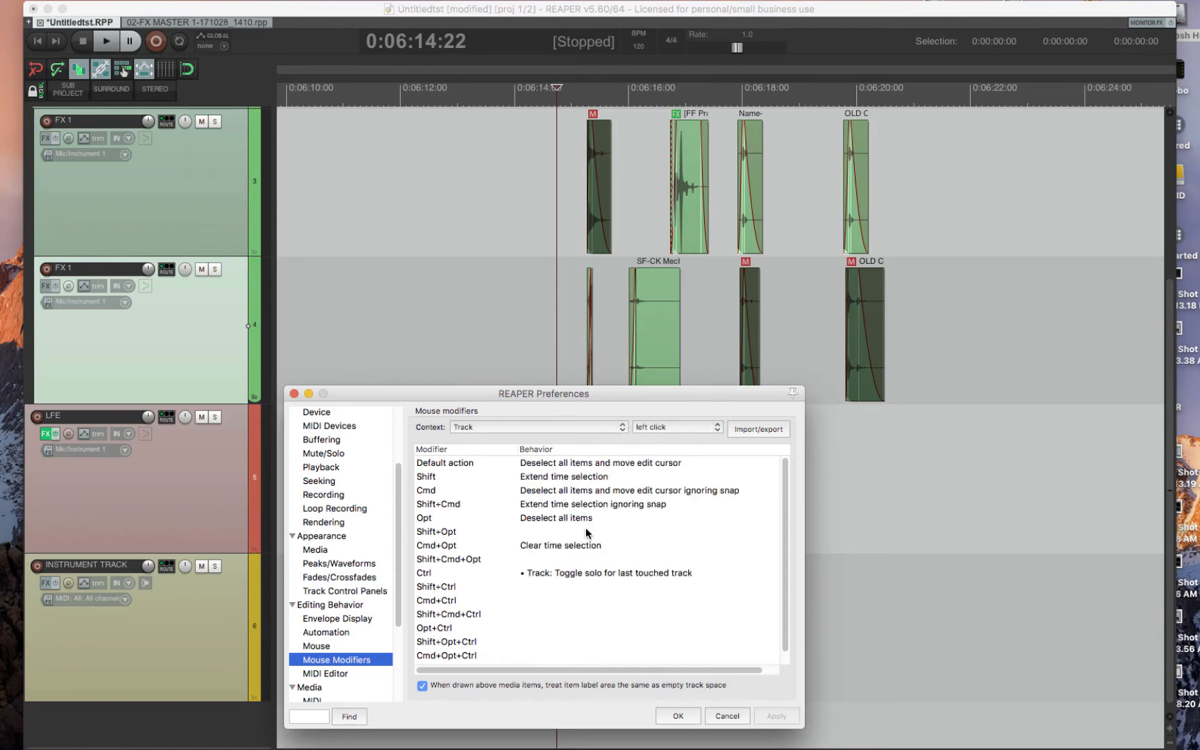
{"action": "mouse_move", "coordinate": [536, 329]}
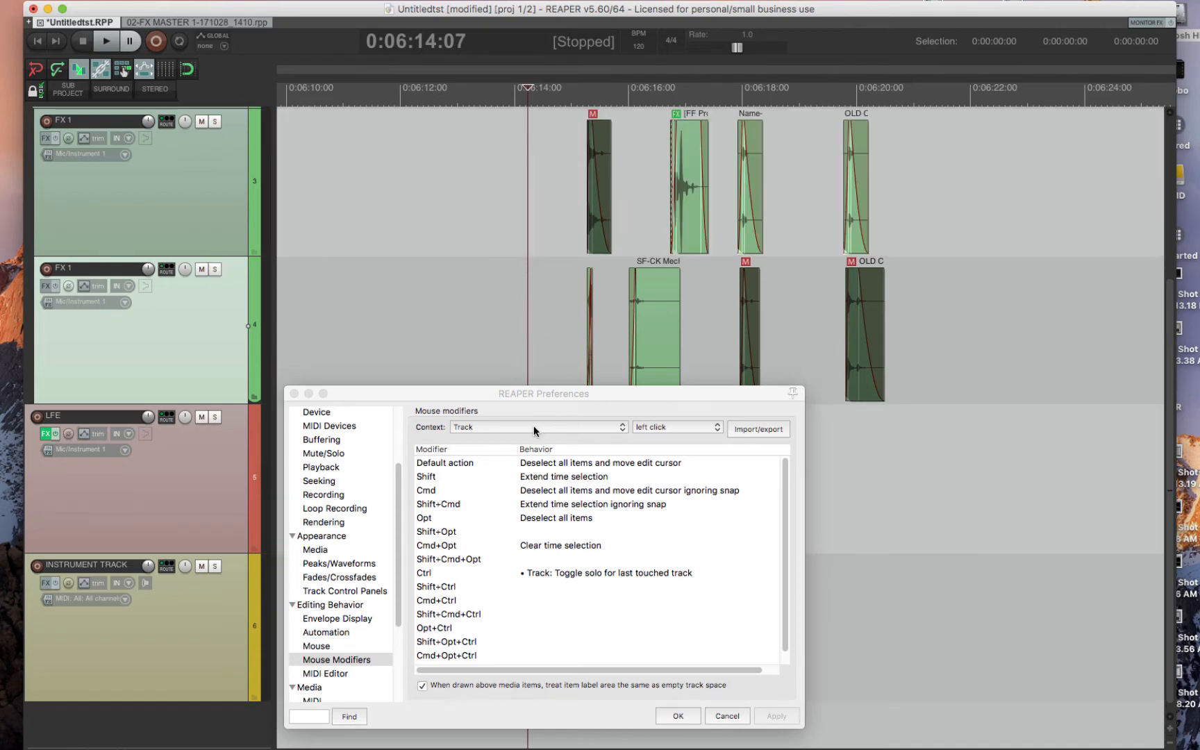
{"action": "left_click", "coordinate": [536, 426]}
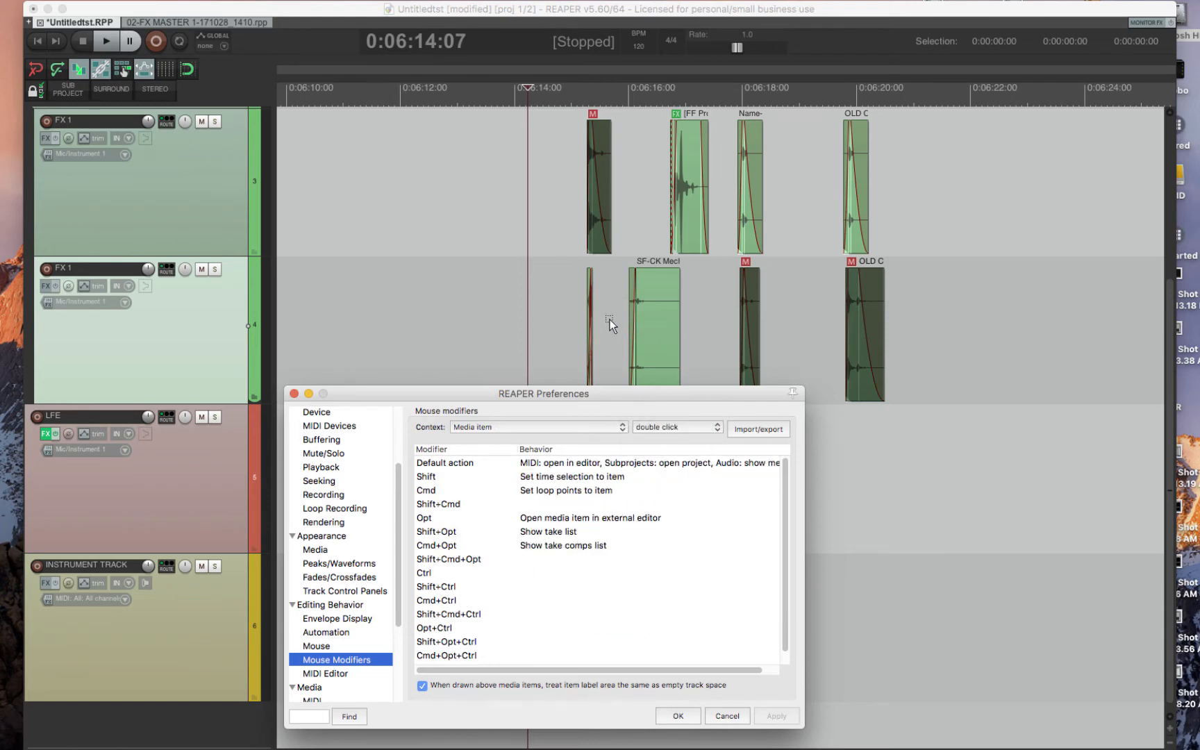
- Lower the SF-CK Mechanics Metal item's volume slightly with its volume handle
{"action": "left_click", "coordinate": [675, 426]}
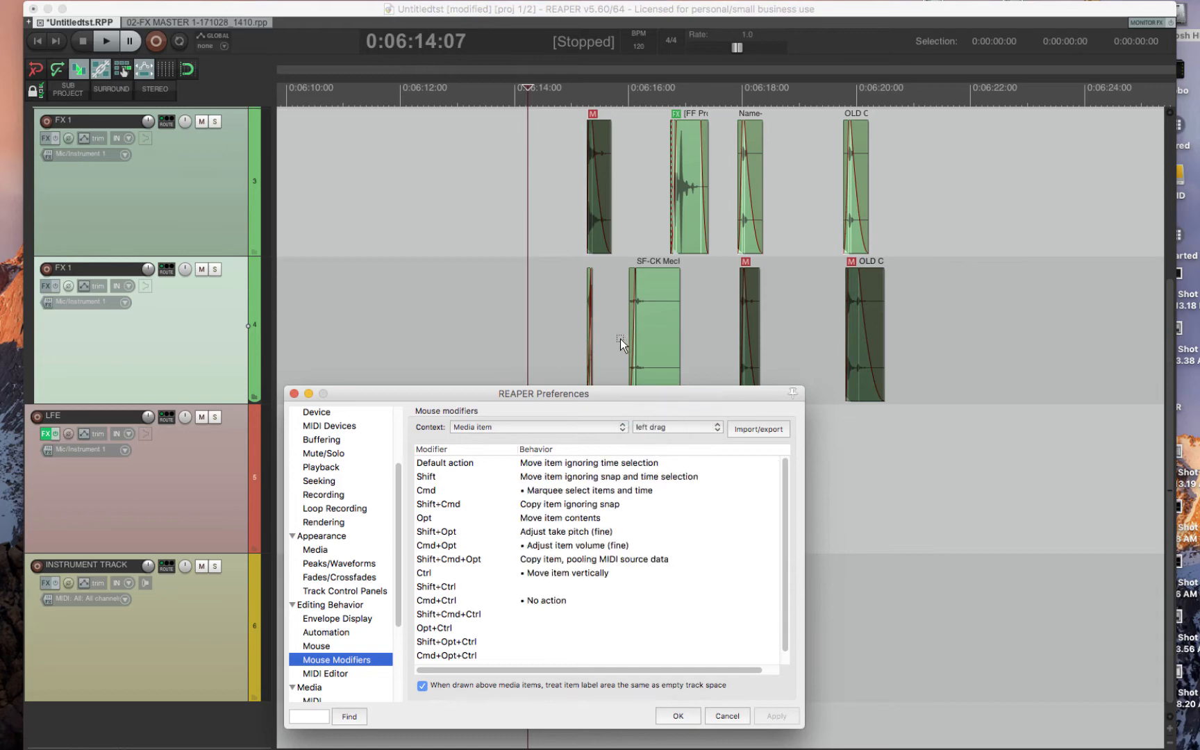
{"action": "mouse_move", "coordinate": [598, 579]}
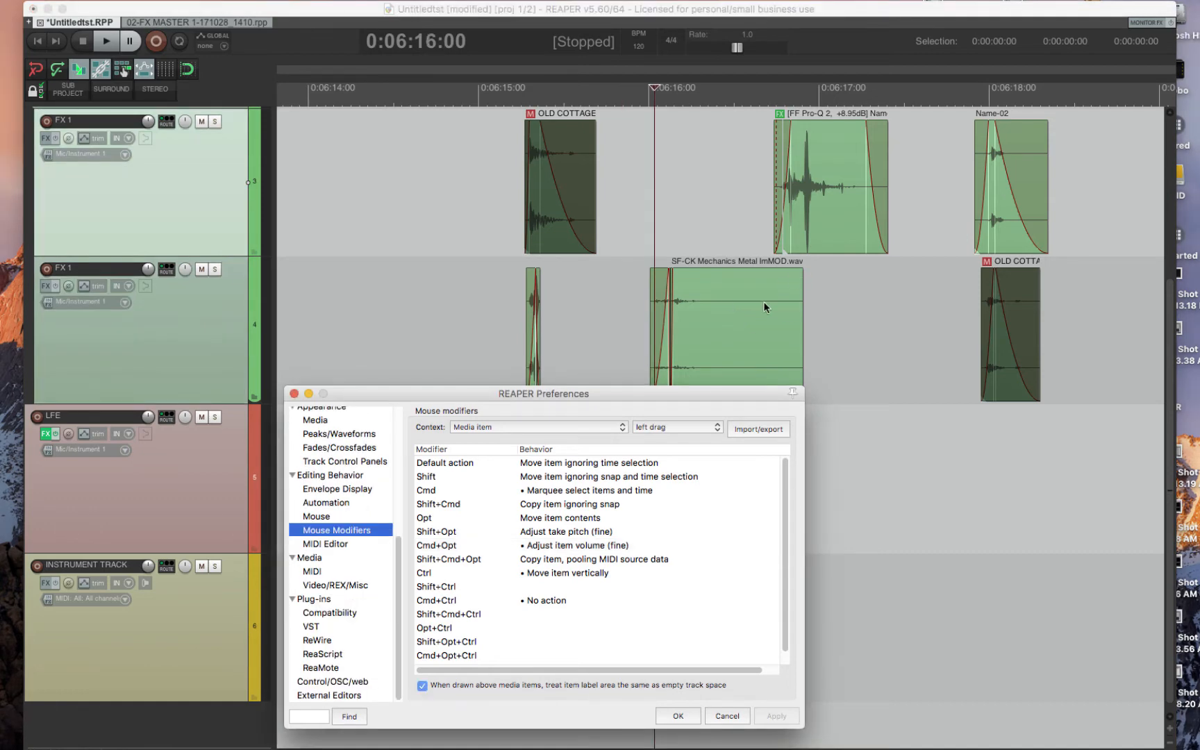
{"action": "mouse_move", "coordinate": [772, 333]}
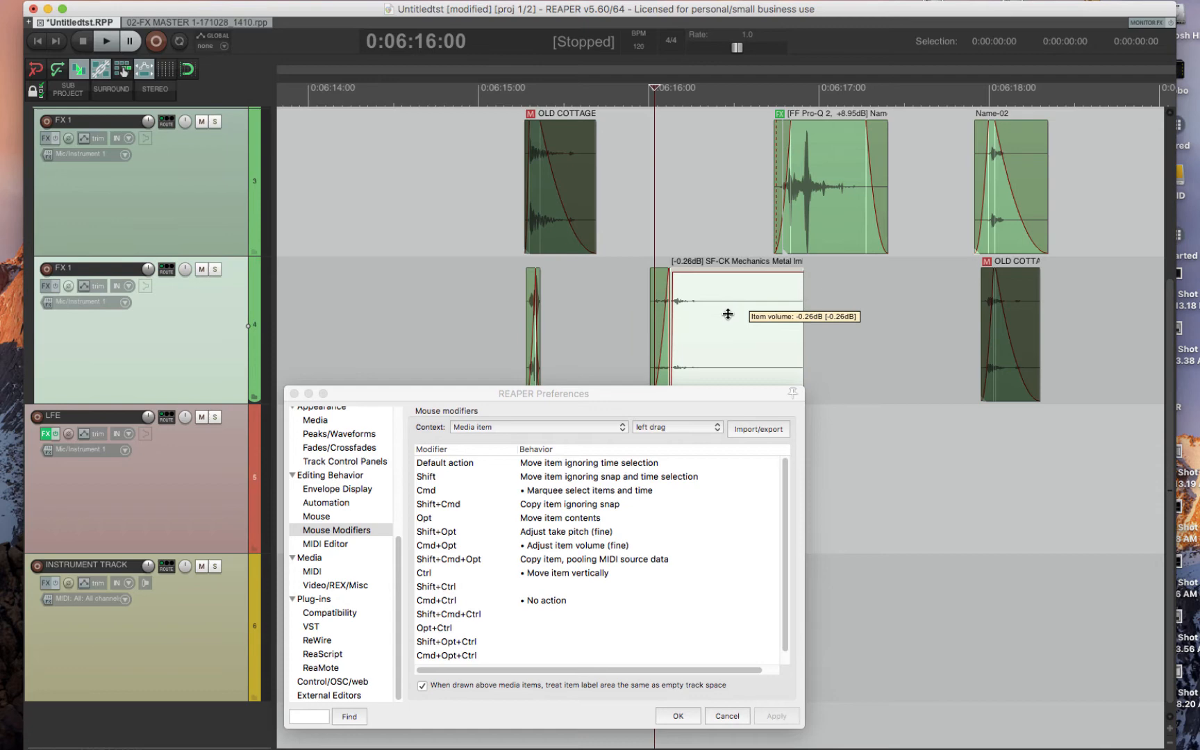
{"action": "left_click_drag", "start_coordinate": [727, 313], "coordinate": [725, 462]}
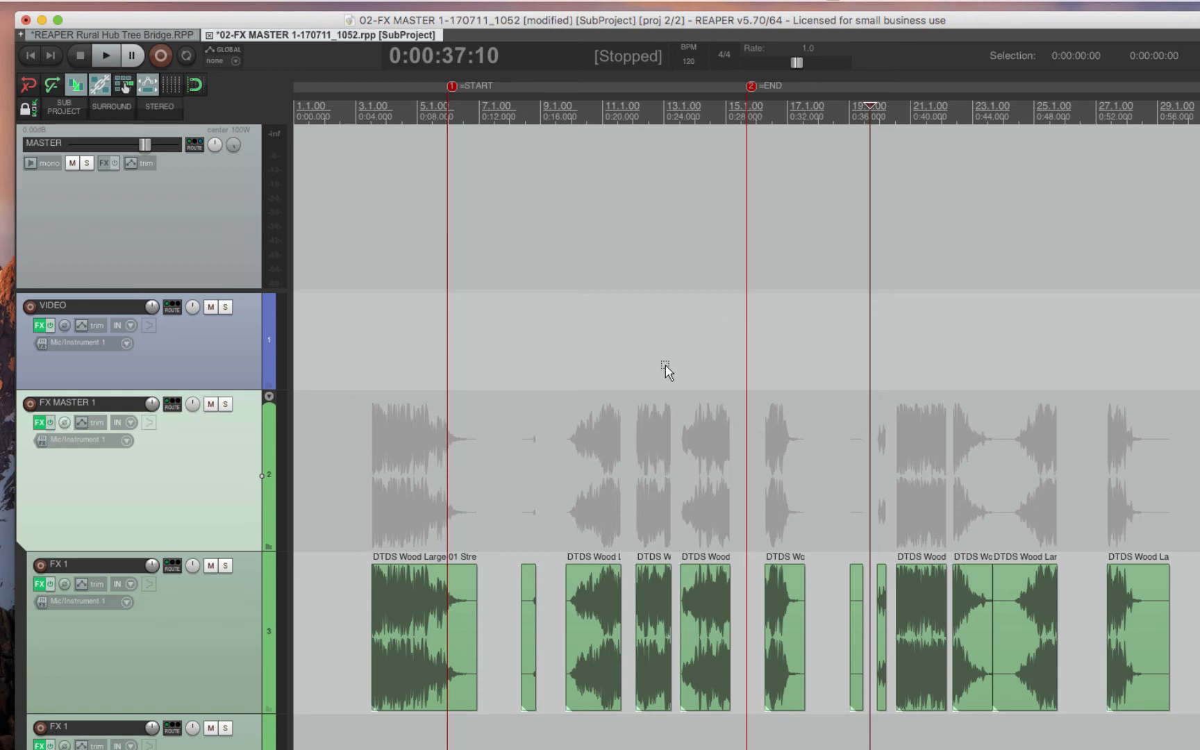
{"action": "mouse_move", "coordinate": [699, 385]}
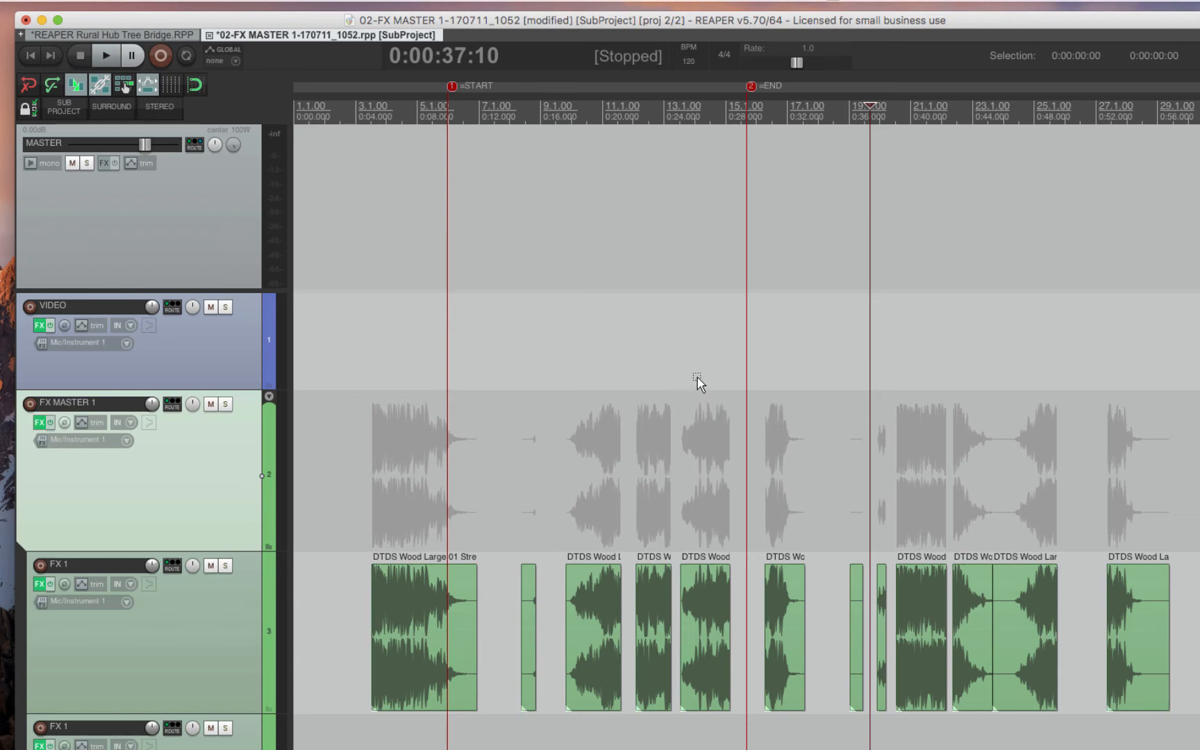
{"action": "mouse_move", "coordinate": [703, 375]}
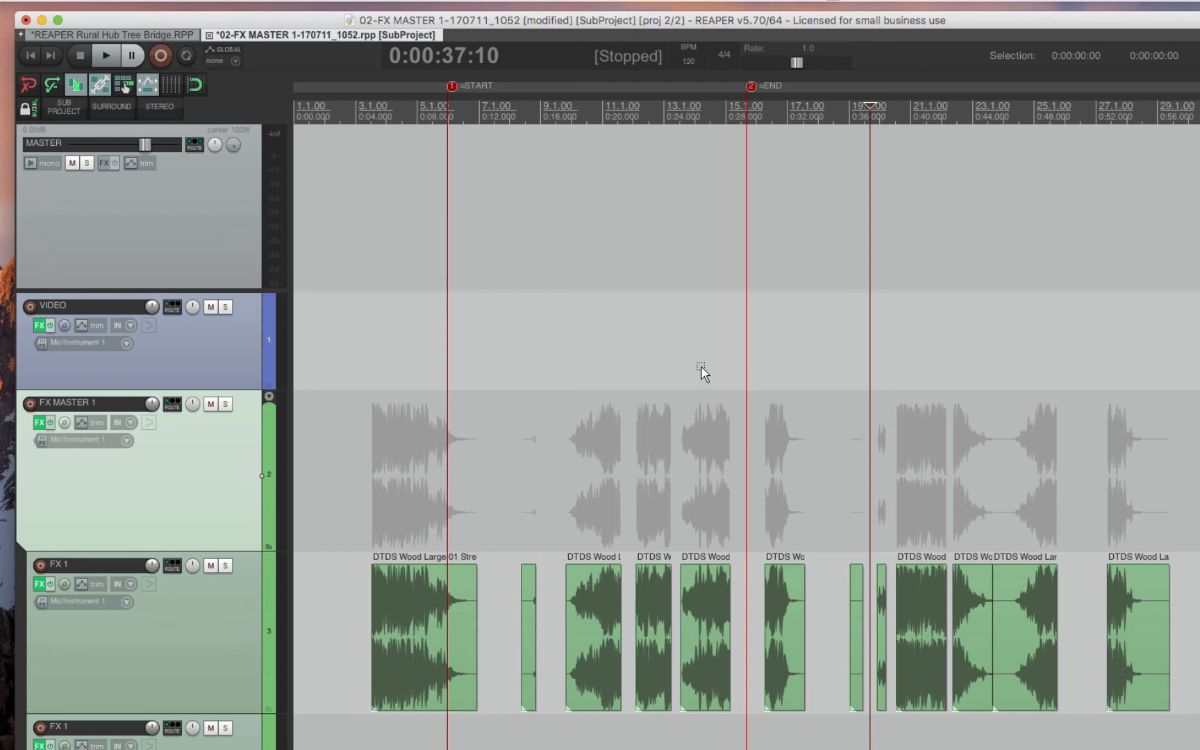
{"action": "mouse_move", "coordinate": [364, 20]}
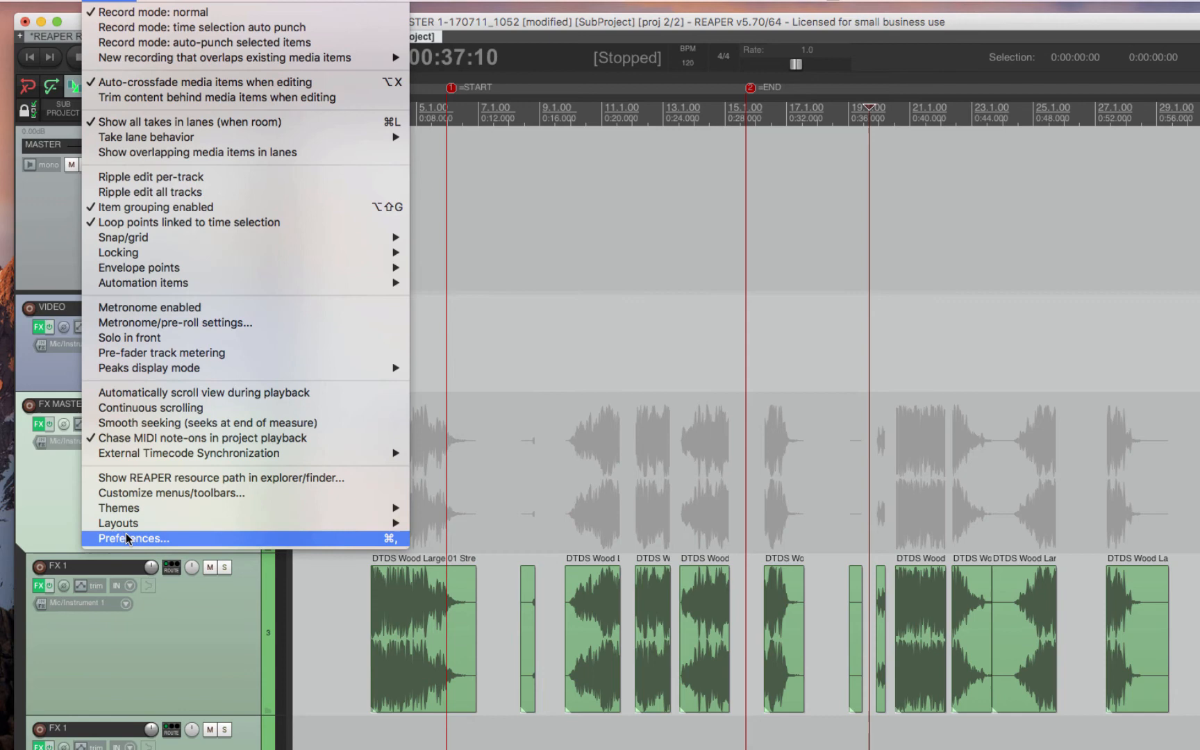
- Import the Pro Tools to Reaper Smart Tool mouse map for all contexts and confirm
{"action": "left_click", "coordinate": [134, 538]}
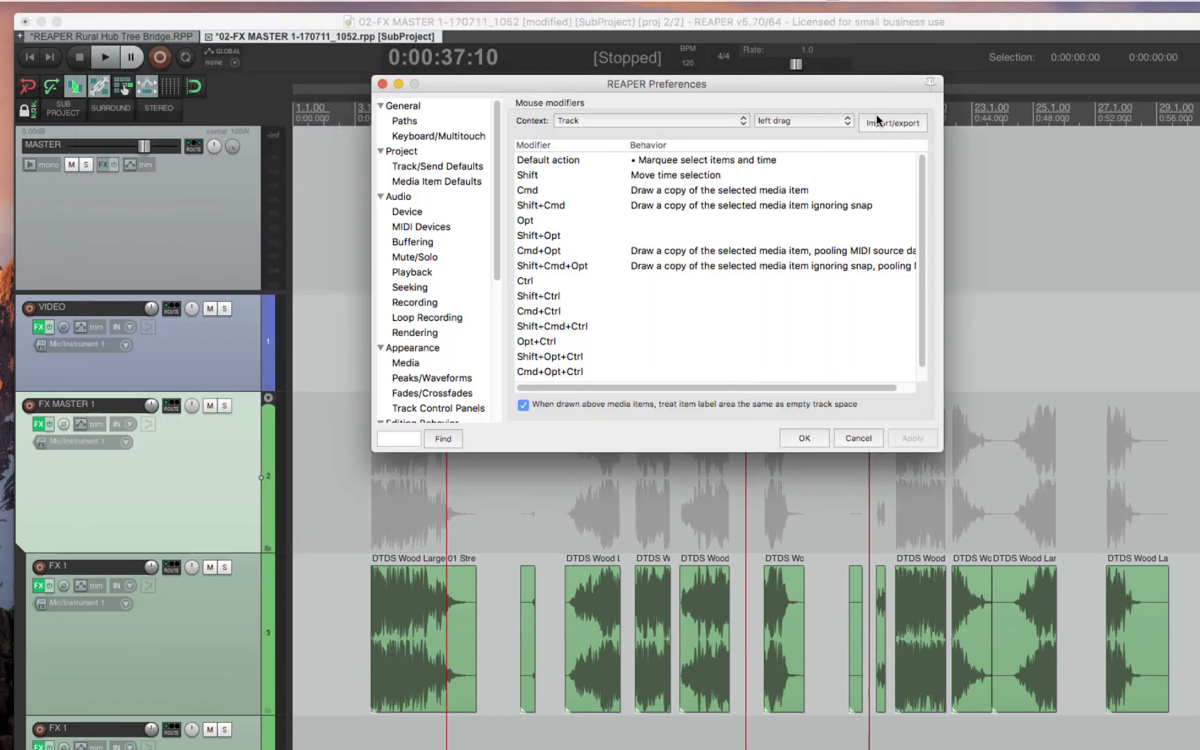
{"action": "left_click", "coordinate": [891, 122]}
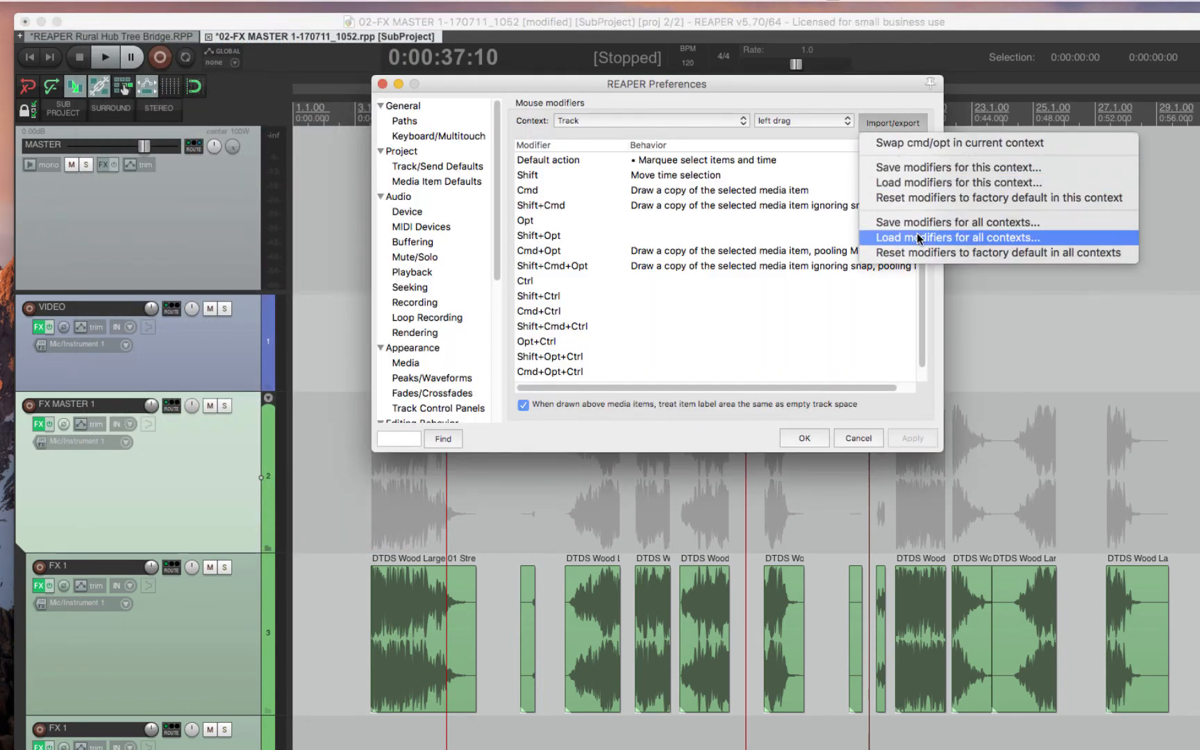
{"action": "left_click", "coordinate": [955, 238]}
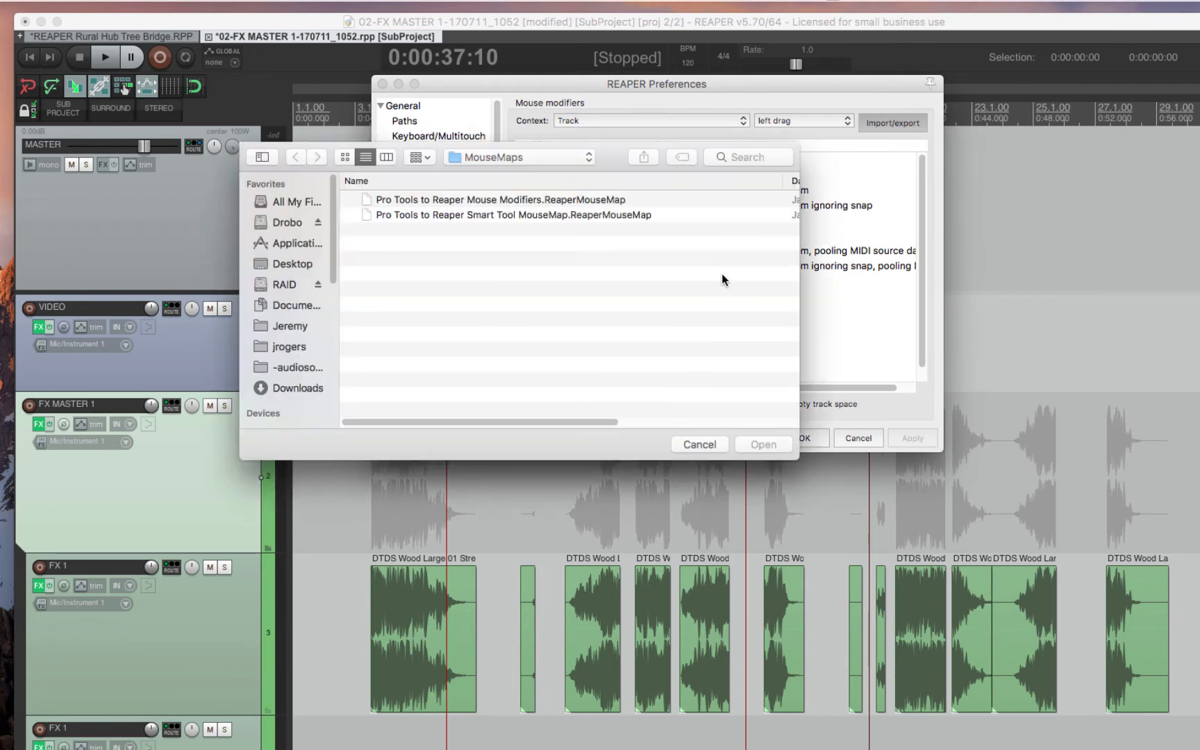
{"action": "mouse_move", "coordinate": [528, 216]}
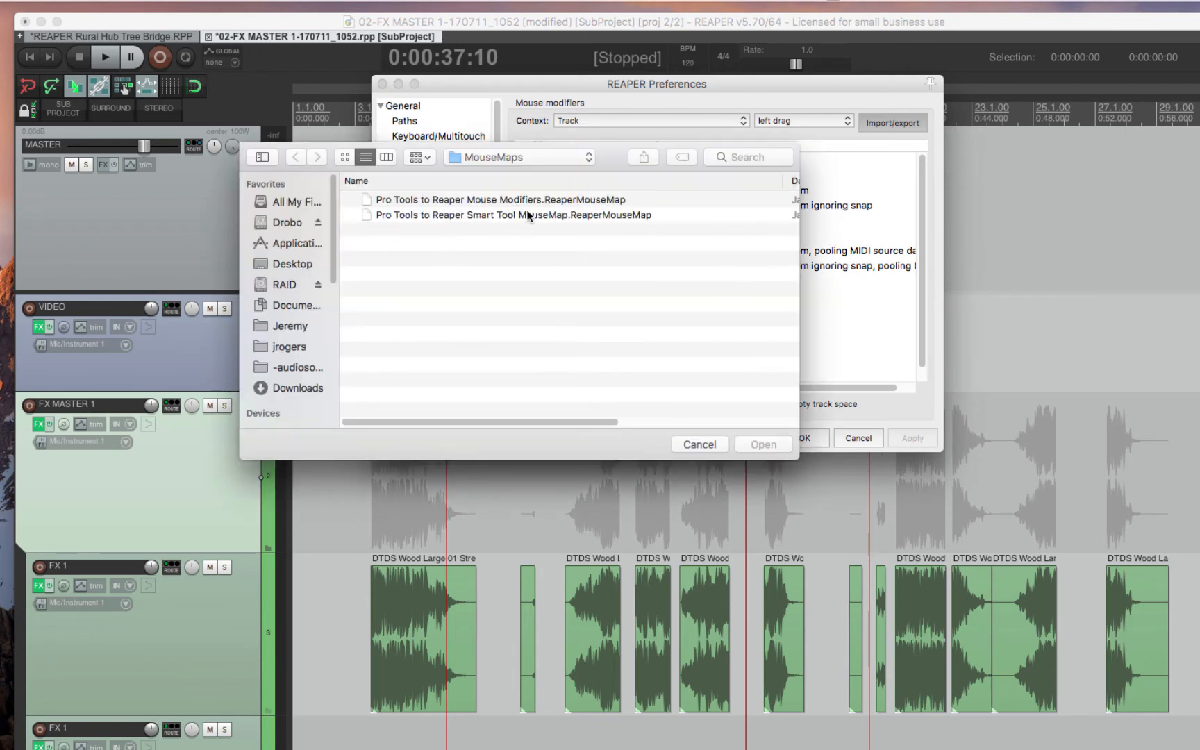
{"action": "left_click", "coordinate": [497, 200]}
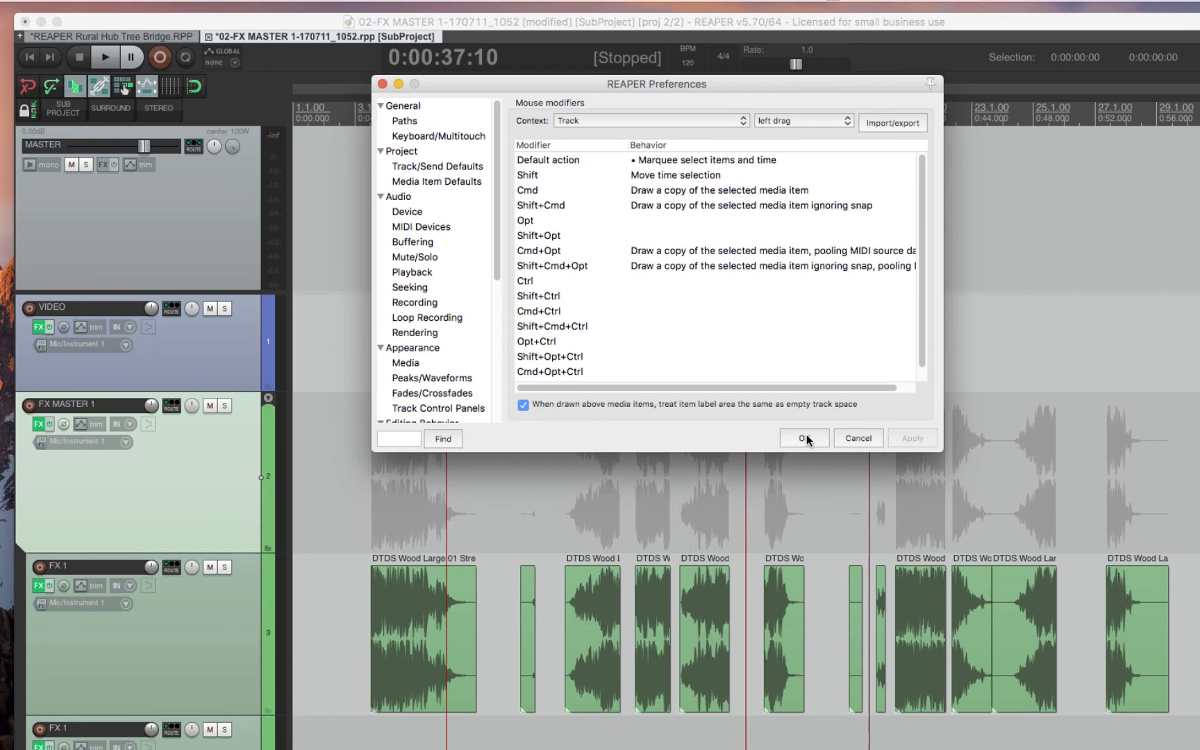
{"action": "left_click", "coordinate": [802, 437]}
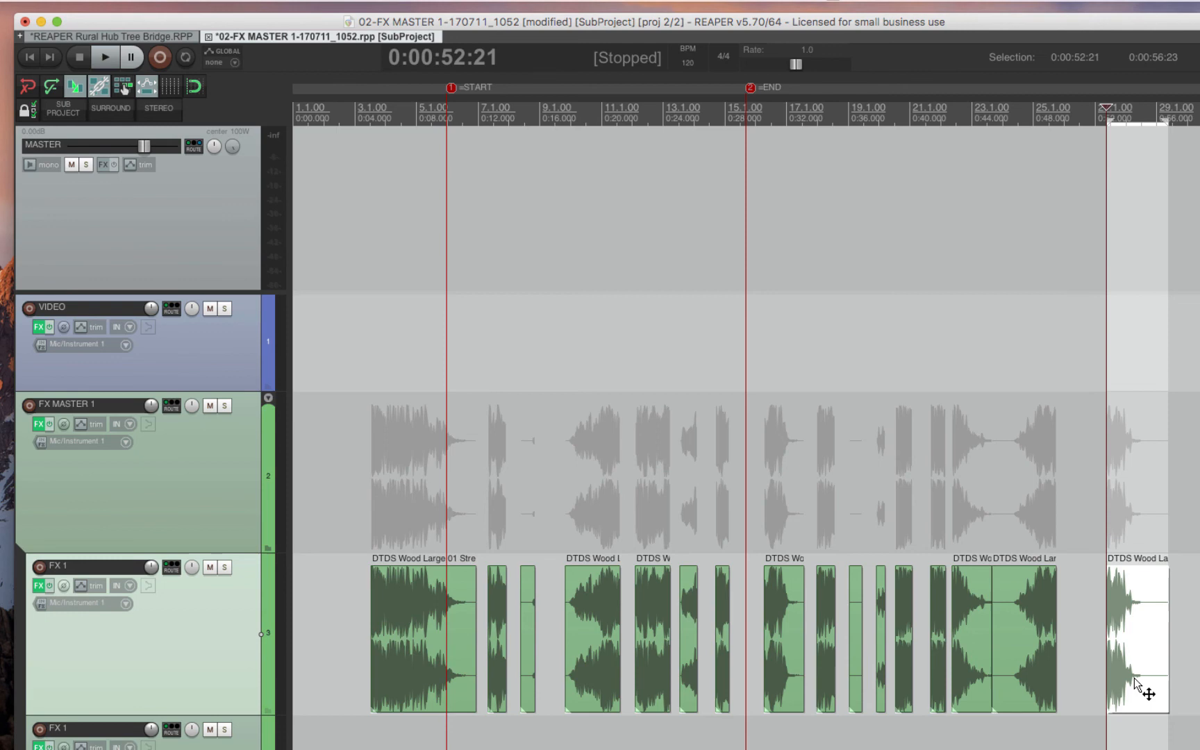
- Nudge the last DTDS Wood item on FX 1 slightly earlier
{"action": "left_click_drag", "start_coordinate": [1140, 639], "coordinate": [1129, 674]}
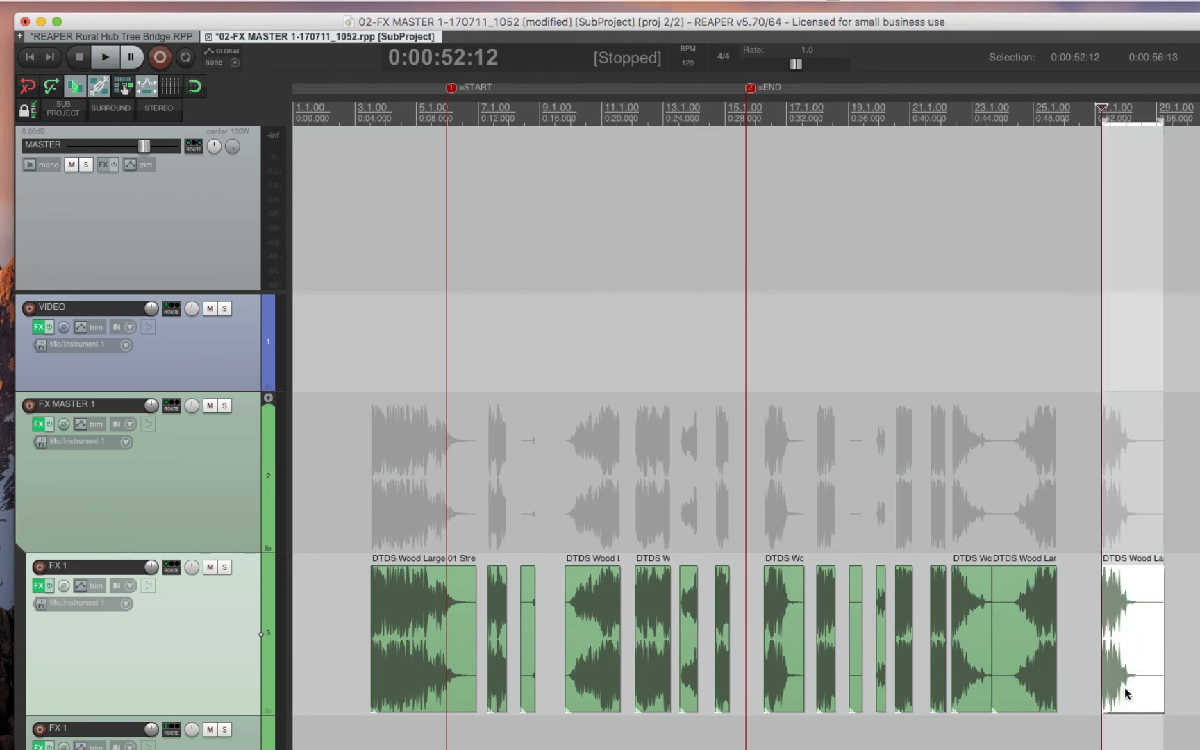
{"action": "mouse_move", "coordinate": [1166, 475]}
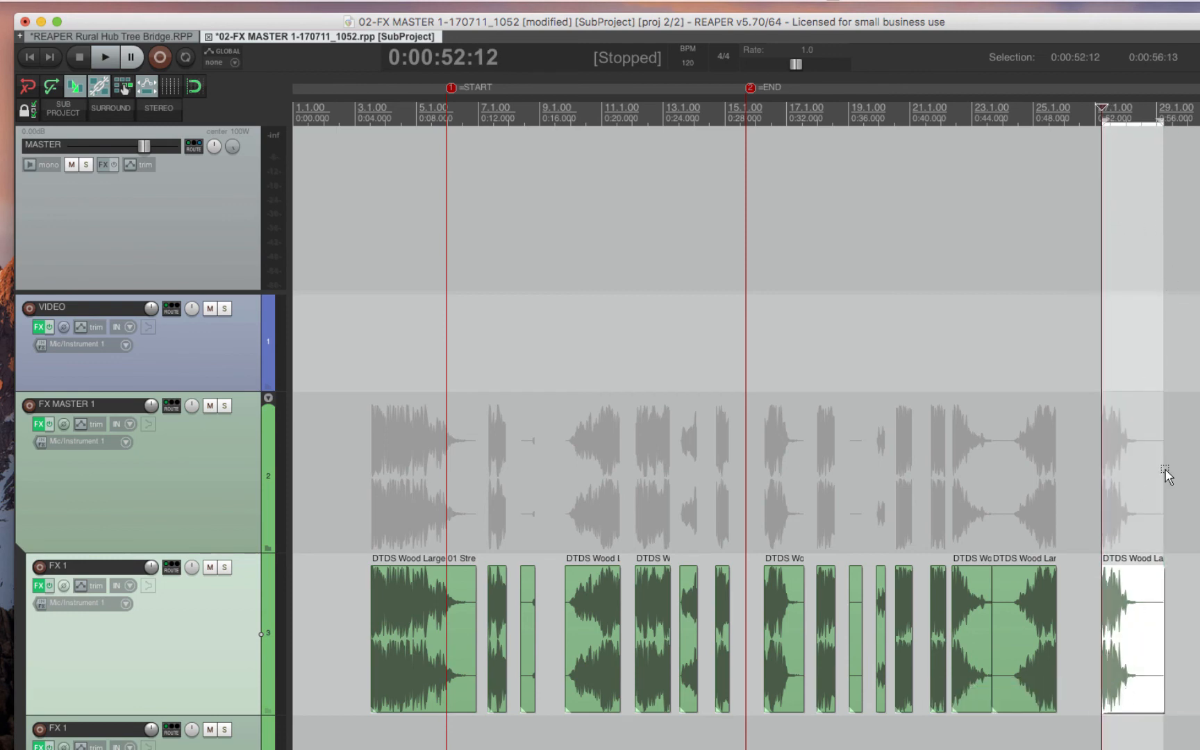
{"action": "mouse_move", "coordinate": [1110, 161]}
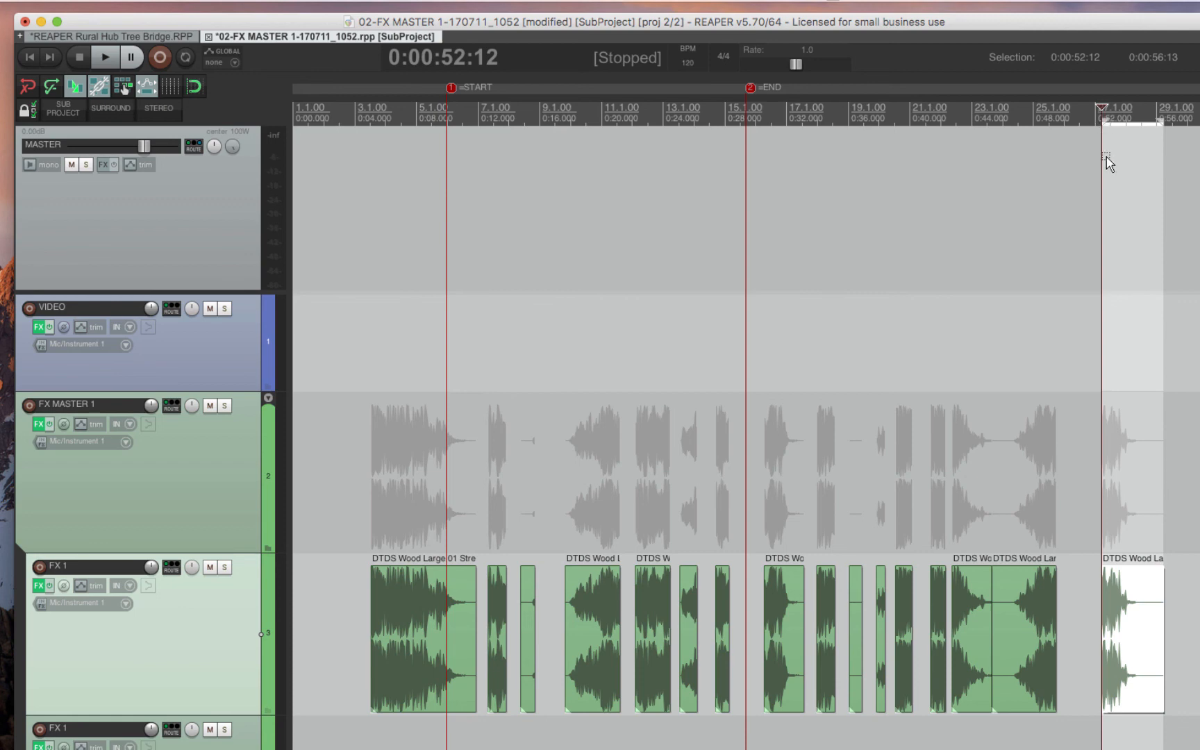